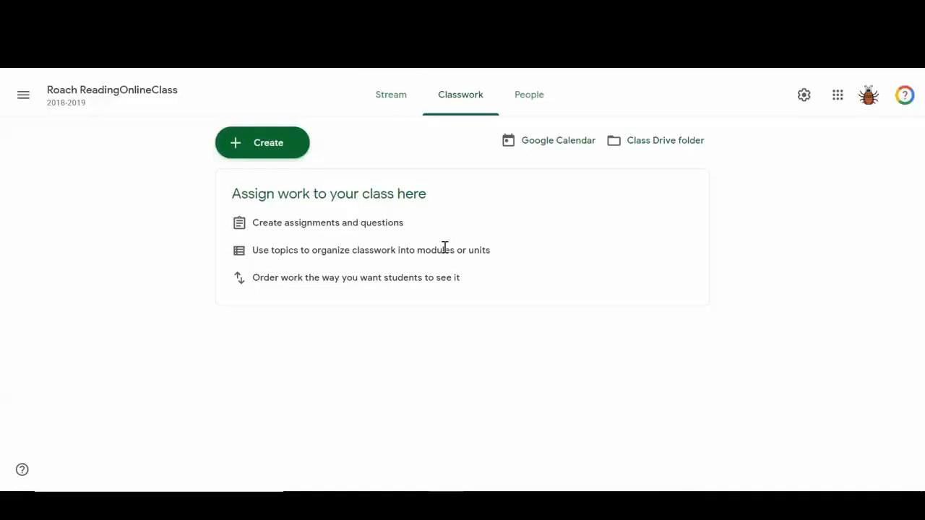
mouse_move(280, 323)
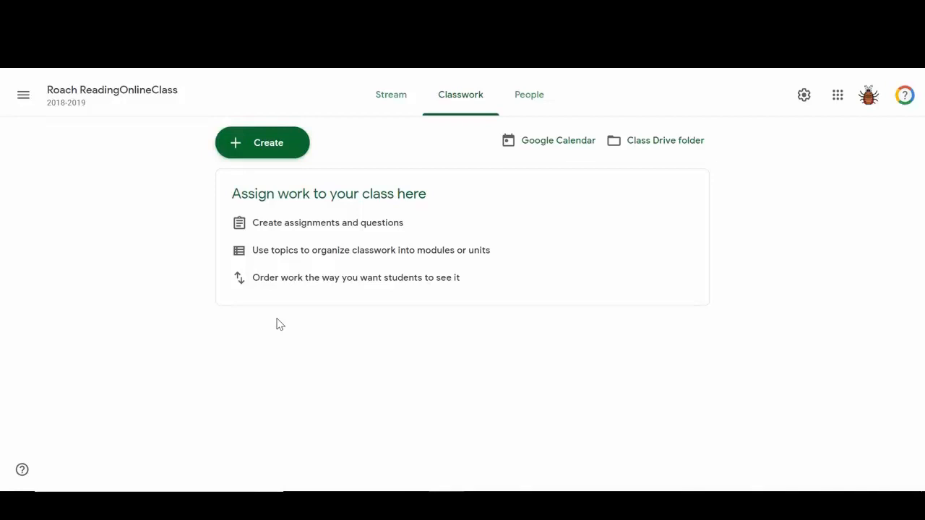
mouse_move(239, 131)
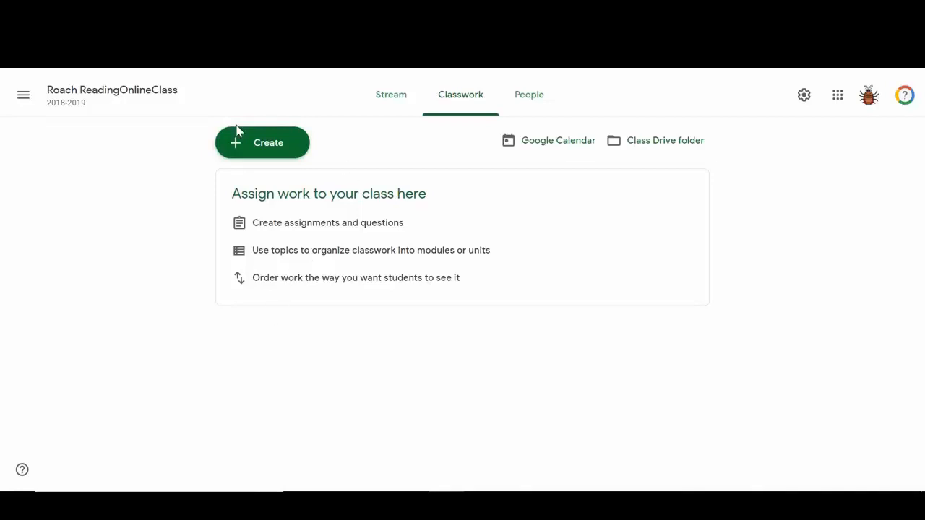
mouse_move(356, 136)
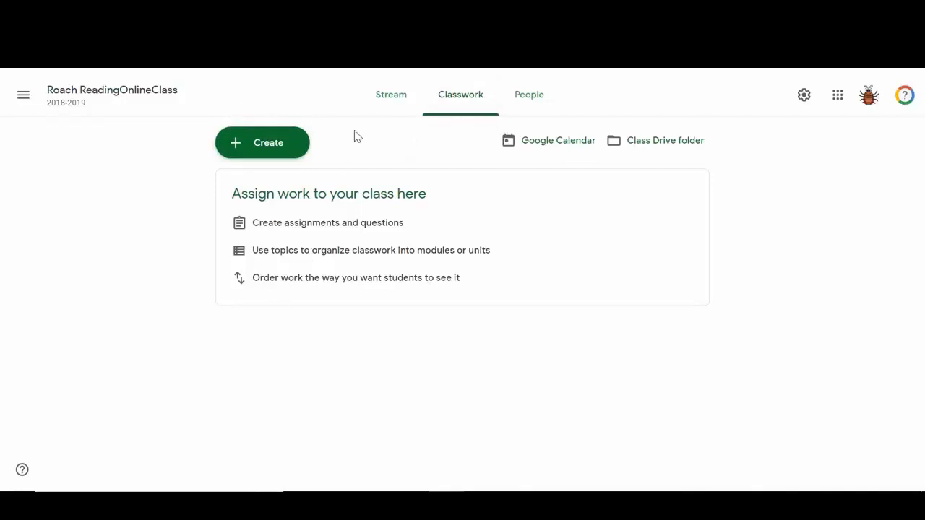
mouse_move(252, 270)
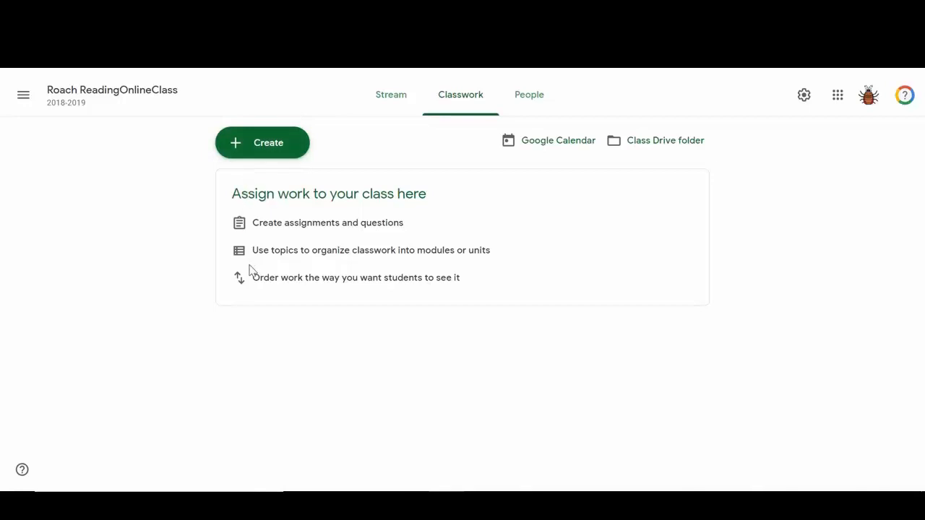
mouse_move(344, 238)
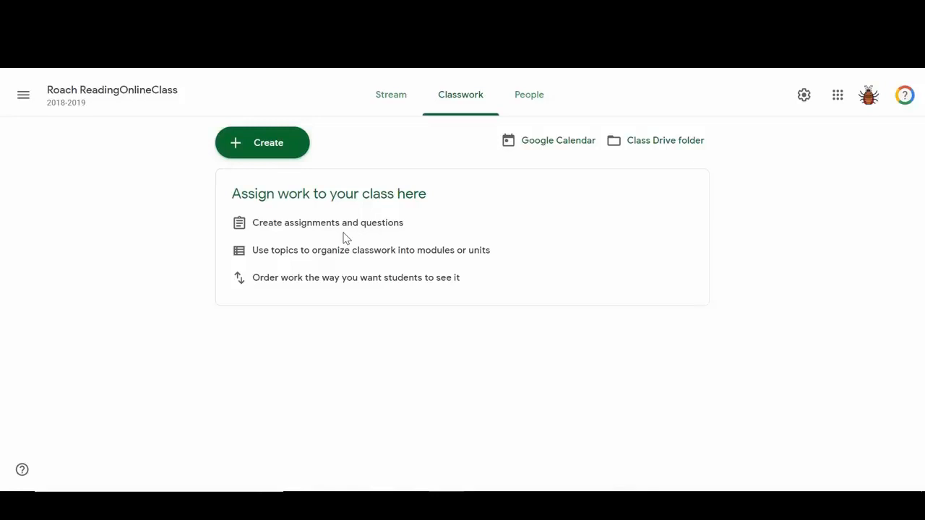
mouse_move(267, 152)
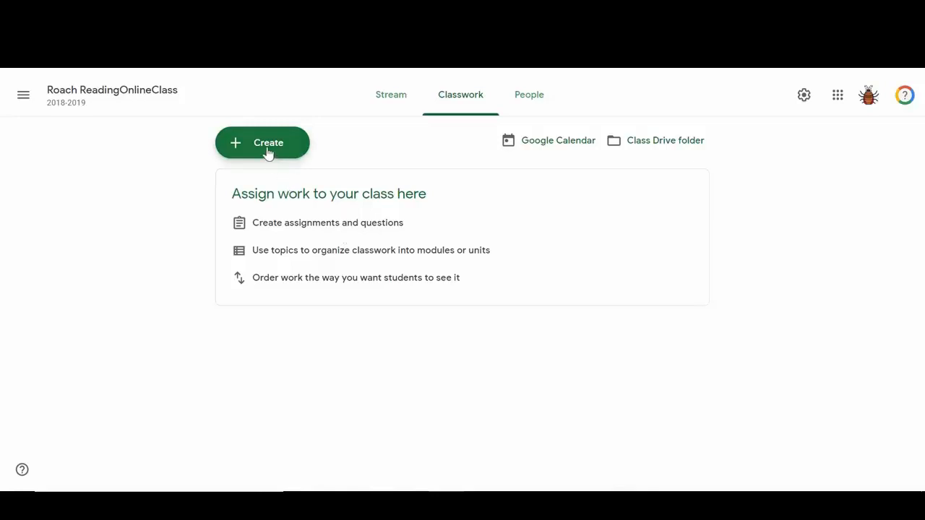
Open the Create menu listing assignment, quiz assignment, question, material, reuse post and topic
left_click(262, 142)
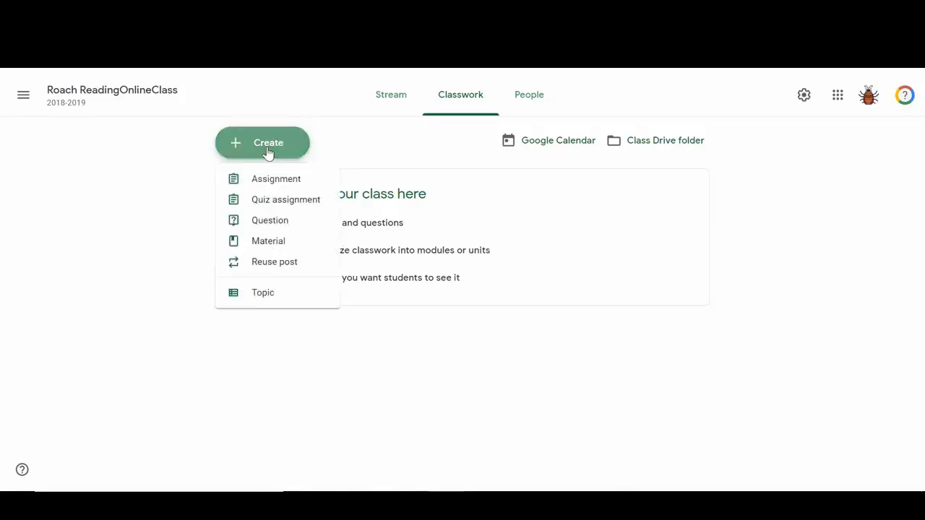
mouse_move(269, 220)
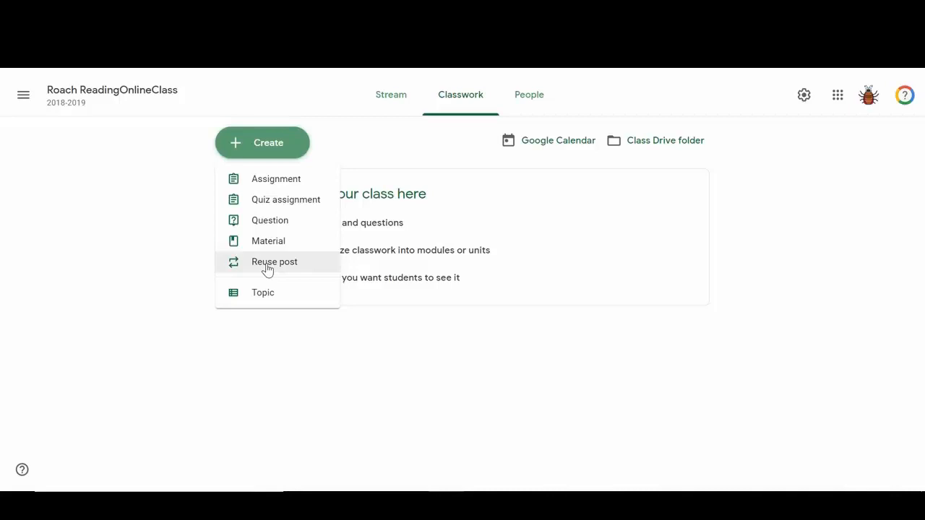
mouse_move(267, 297)
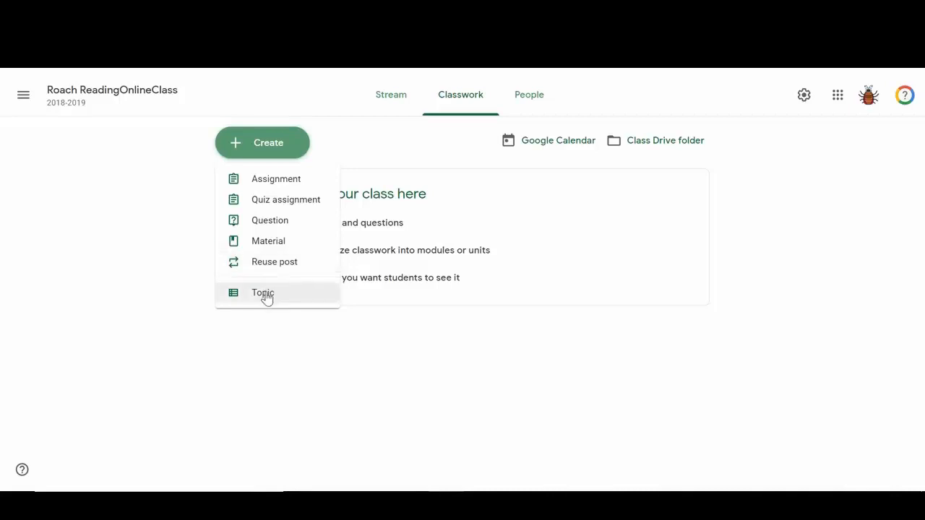
mouse_move(285, 200)
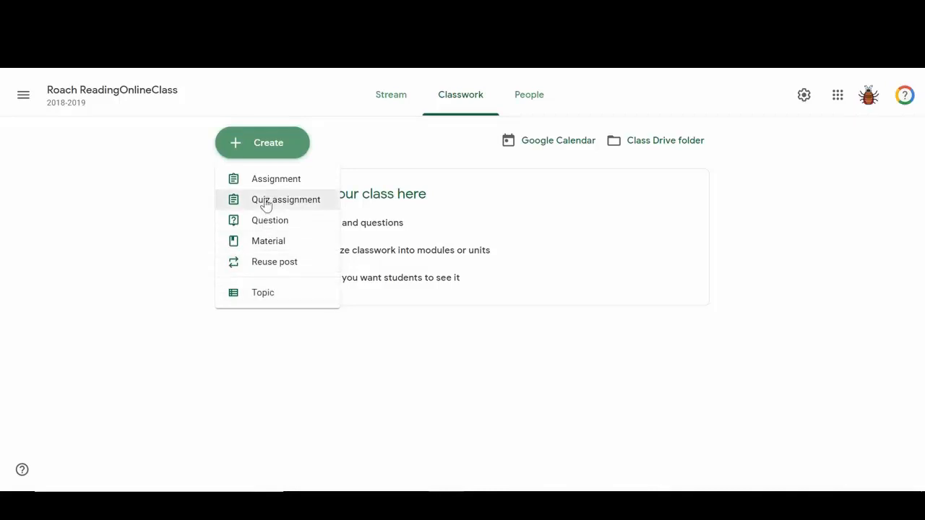
mouse_move(274, 261)
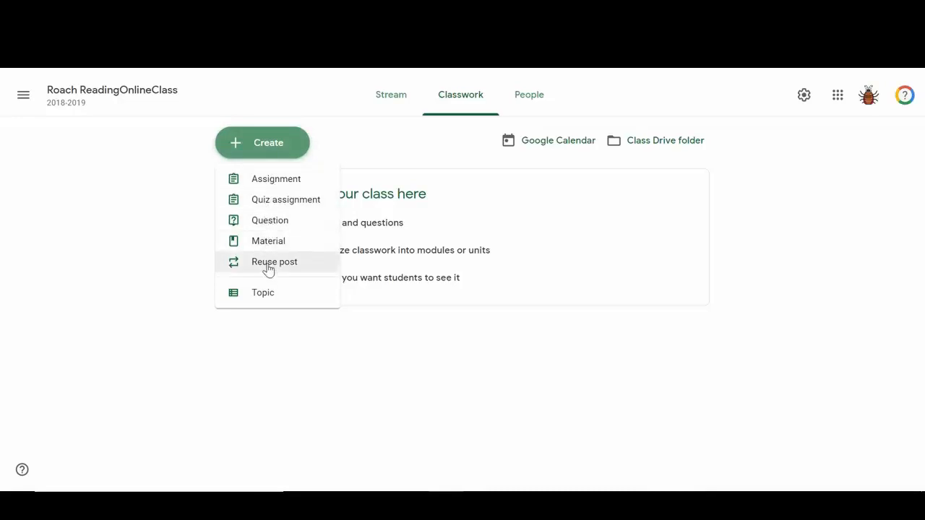
mouse_move(287, 331)
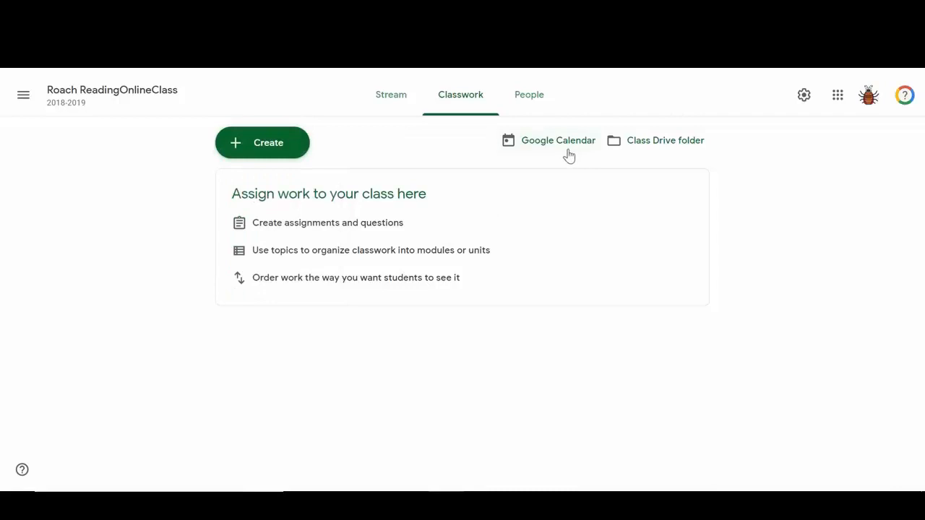
mouse_move(639, 144)
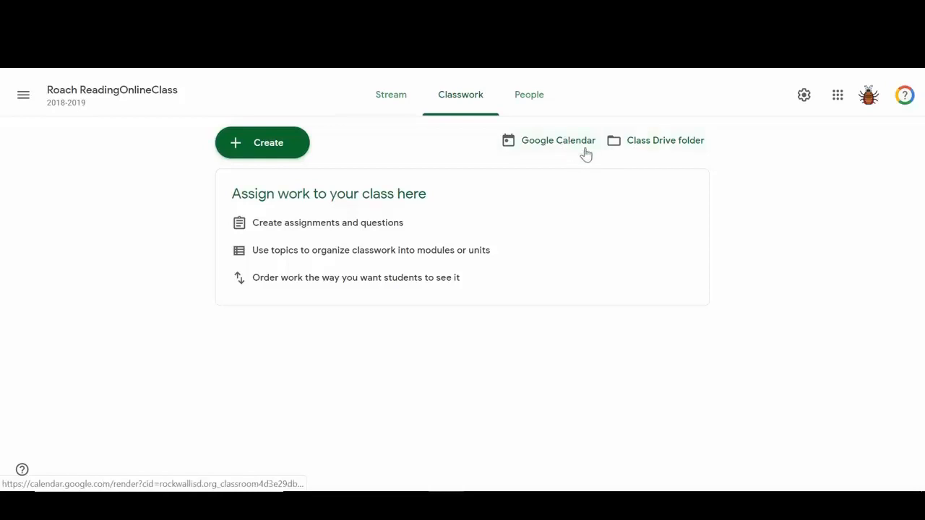
mouse_move(581, 149)
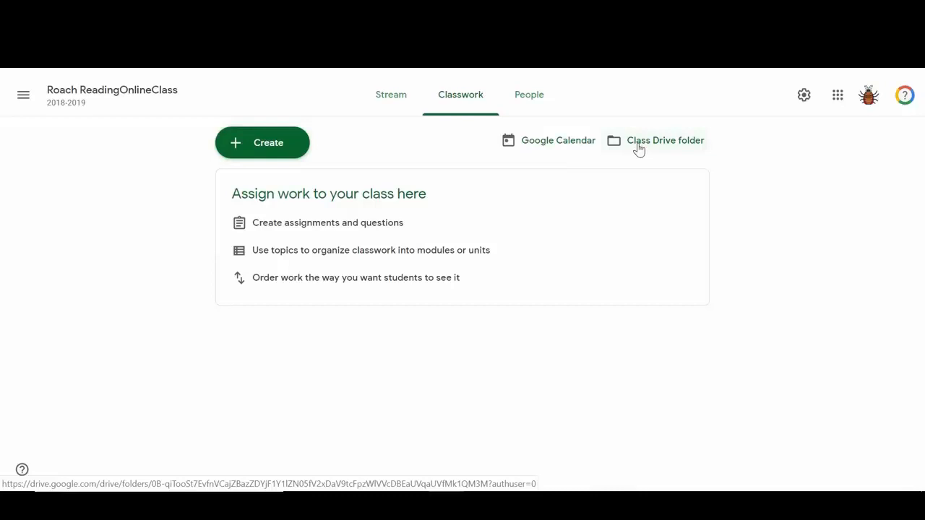
mouse_move(643, 144)
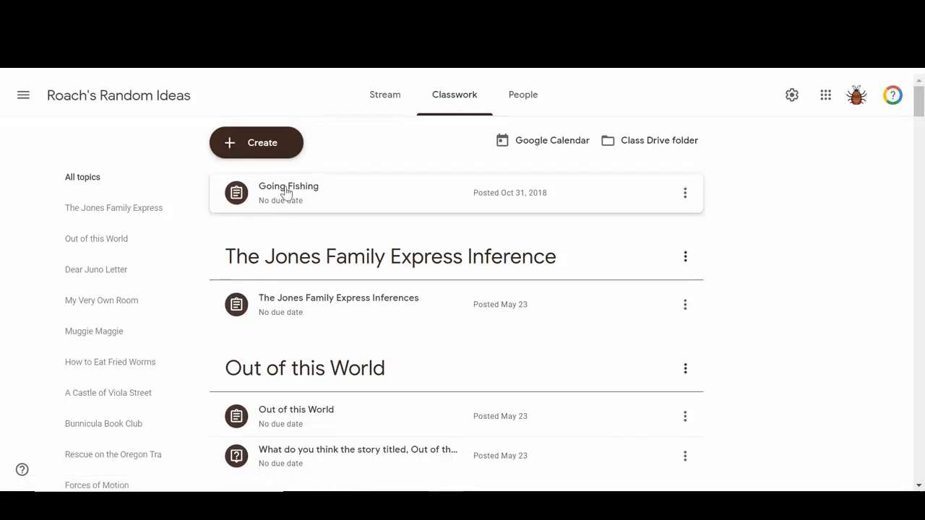
mouse_move(321, 271)
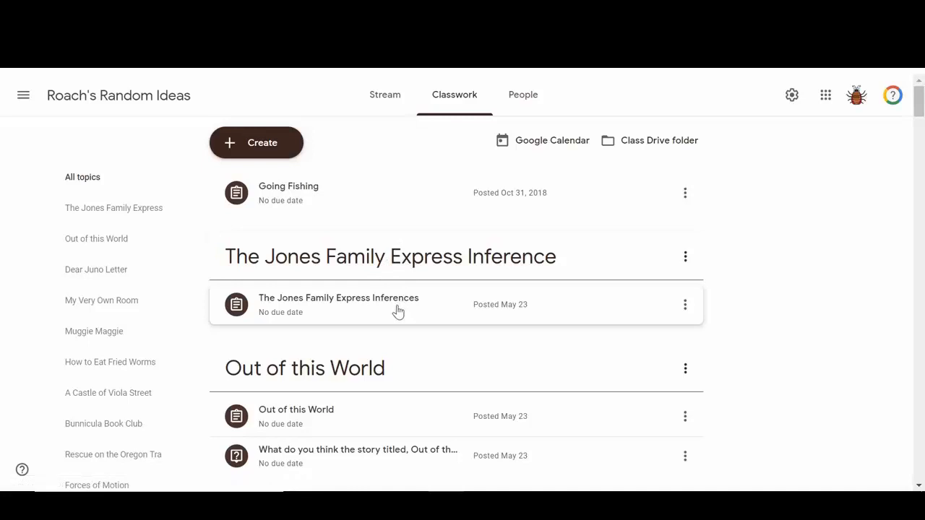
mouse_move(563, 164)
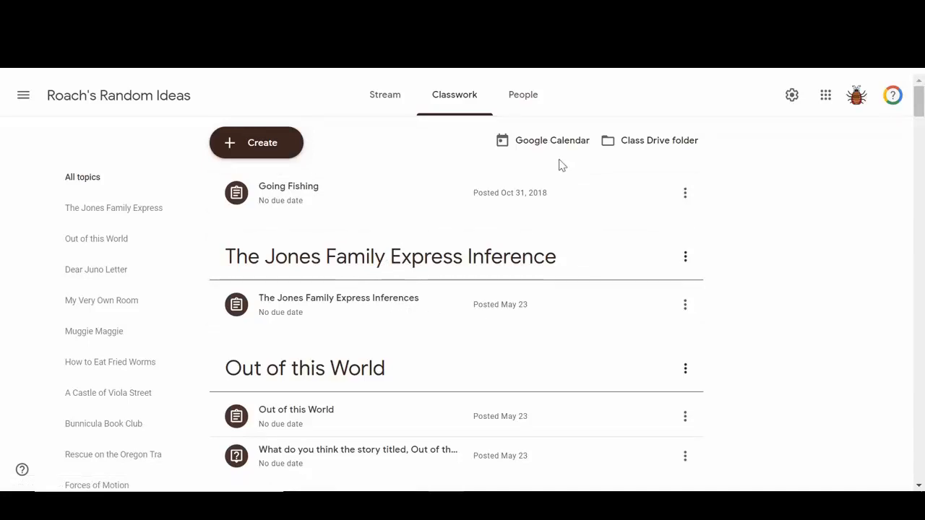
mouse_move(552, 140)
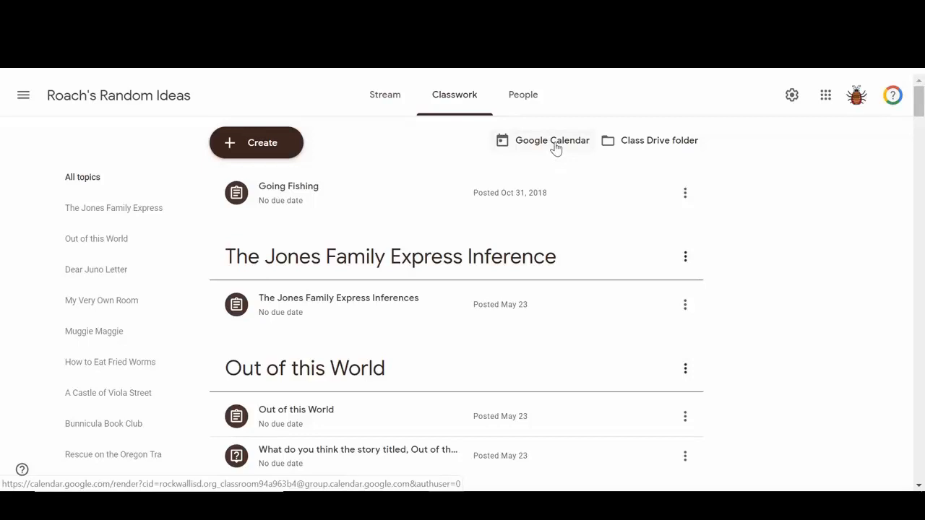
mouse_move(649, 148)
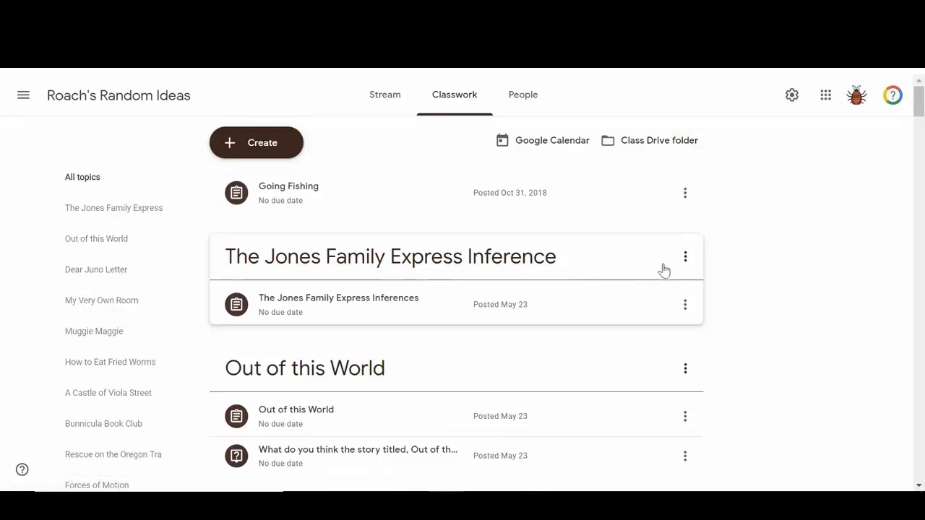
Show rename, delete, copy link and move down options for The Jones Family Express Inference topic
left_click(684, 257)
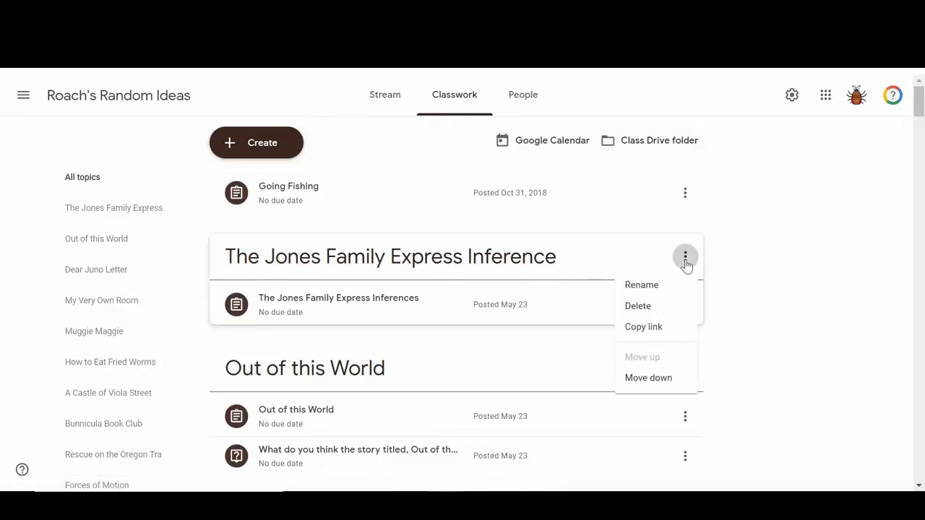